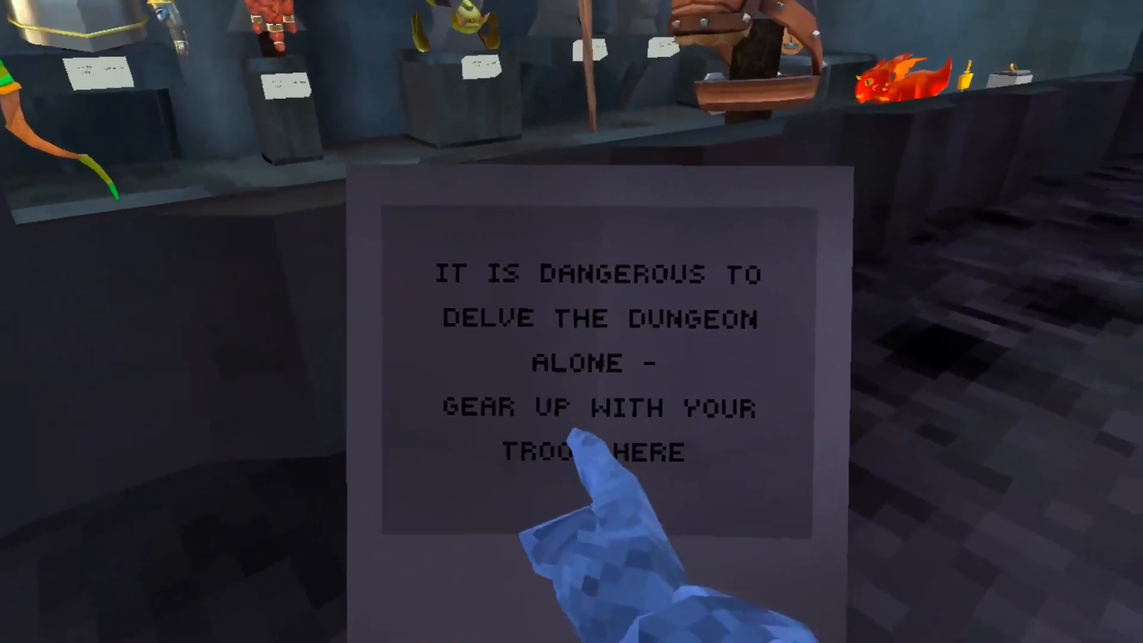
mouse_move(572, 322)
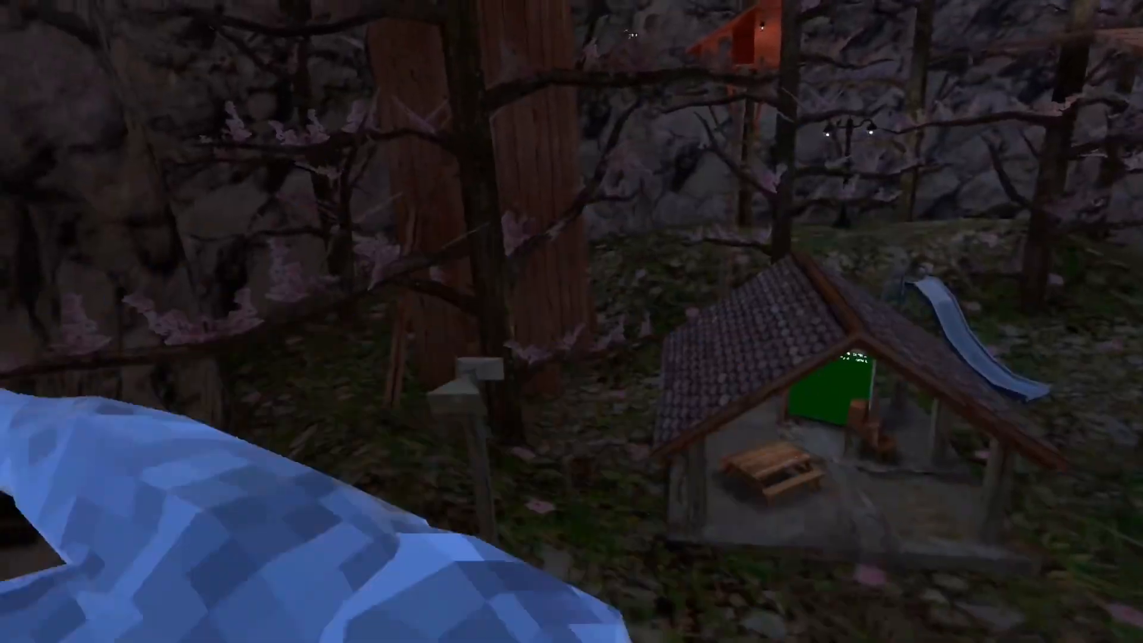
mouse_move(571, 321)
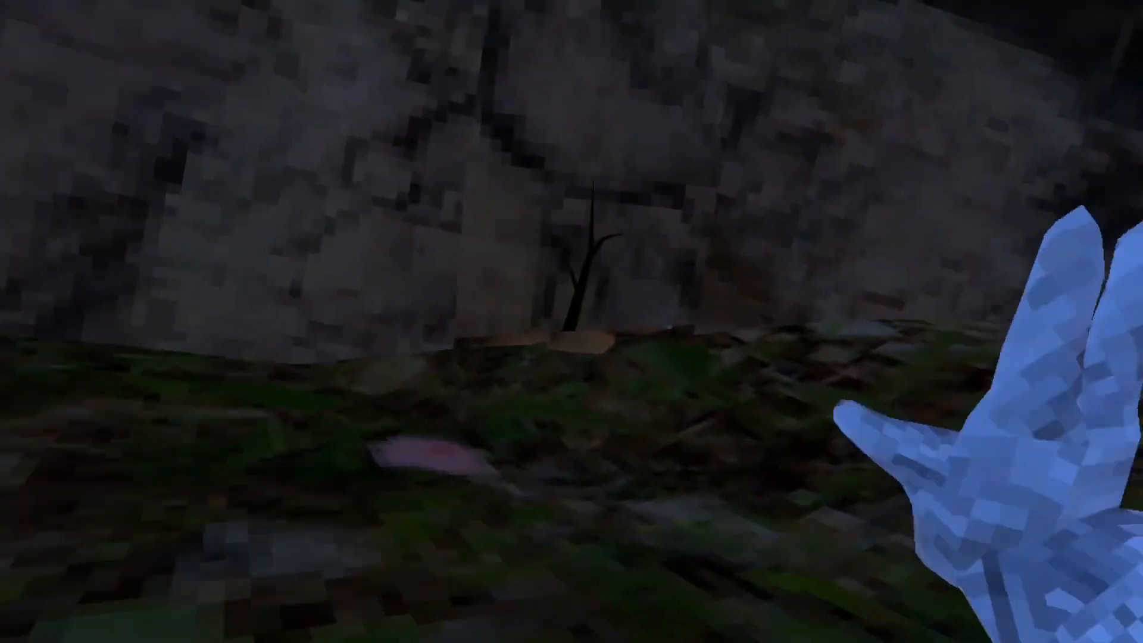
mouse_move(571, 321)
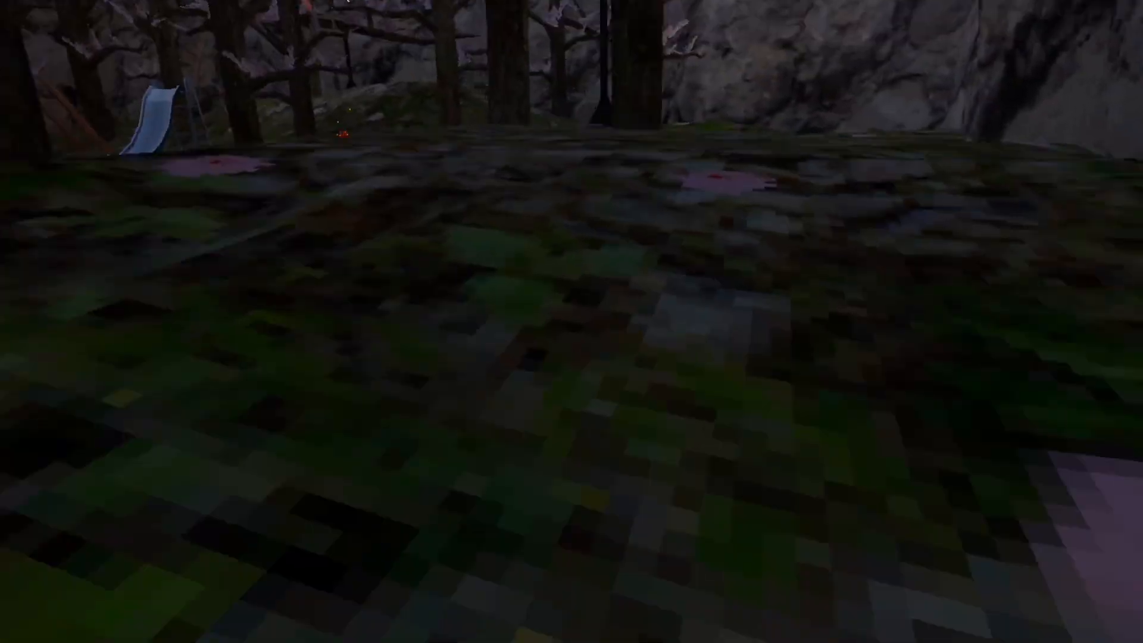